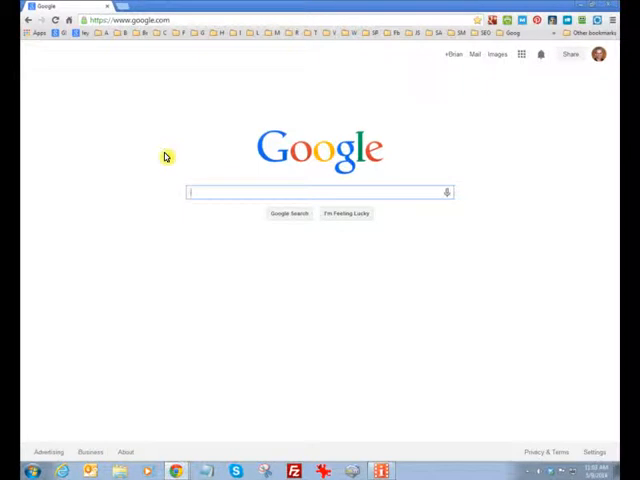
Step: Search Google for 'mouse' to reach rouzell.mousehelp.com, then right-click the Snipping Tool taskbar icon
text(mousehelp.com)
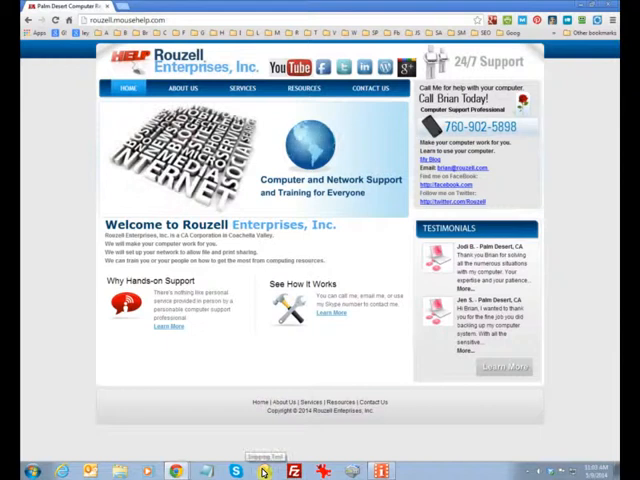
right_click(234, 470)
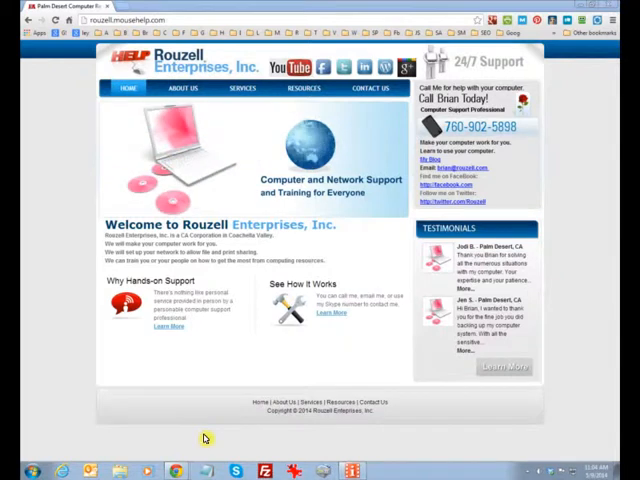
mouse_move(56, 430)
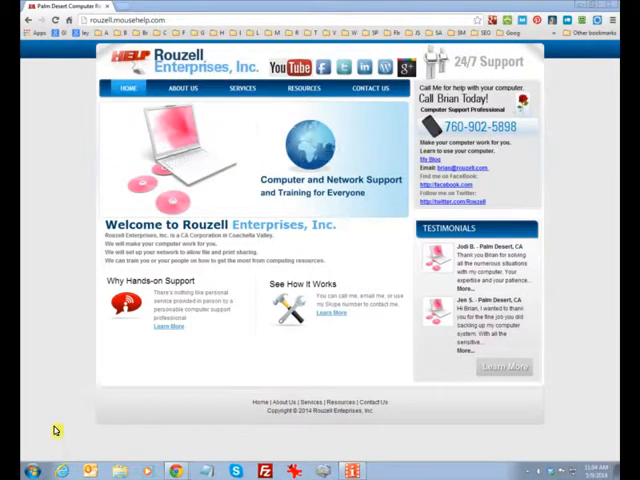
Step: Launch Snipping Tool and choose Rectangular Snip from the New dropdown
click(10, 470)
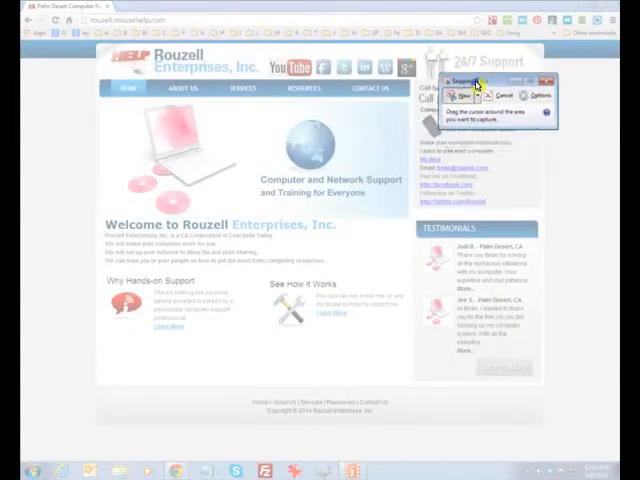
click(467, 94)
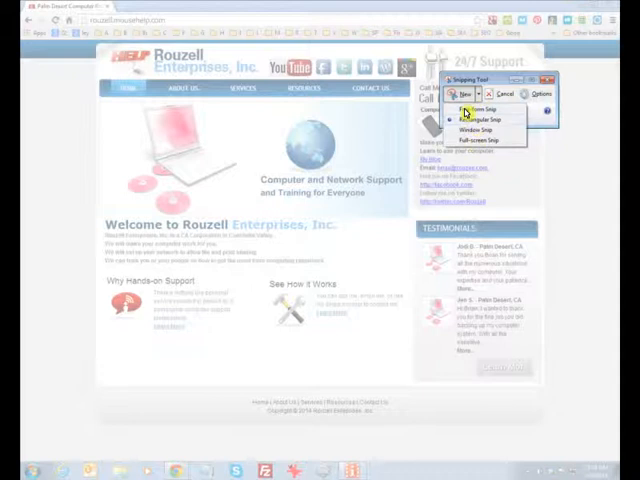
click(441, 93)
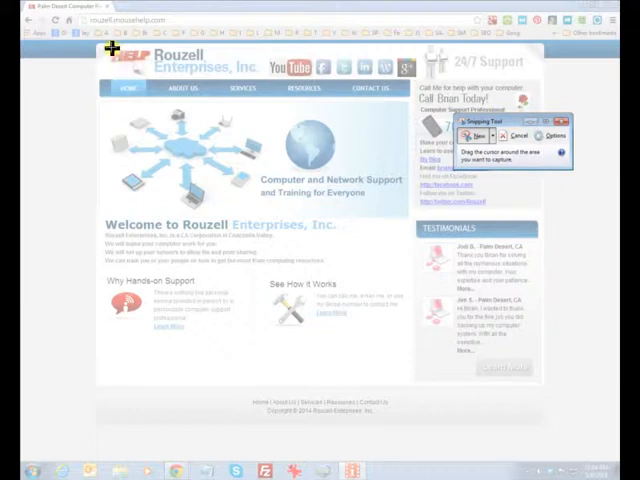
mouse_move(70, 152)
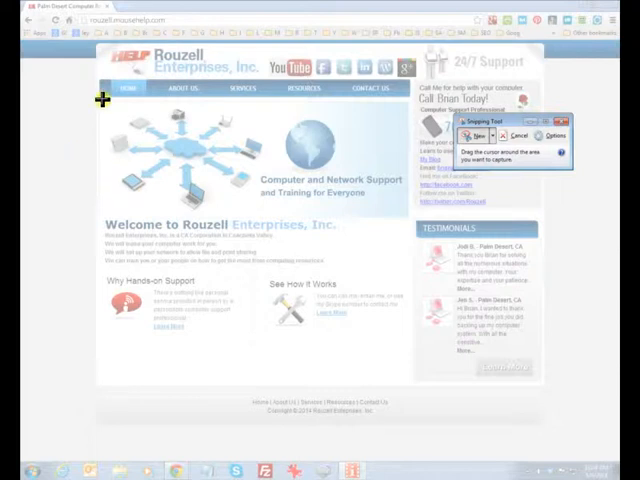
Step: Drag a rectangle over the network illustration and tagline banner
drag(100, 108, 135, 158)
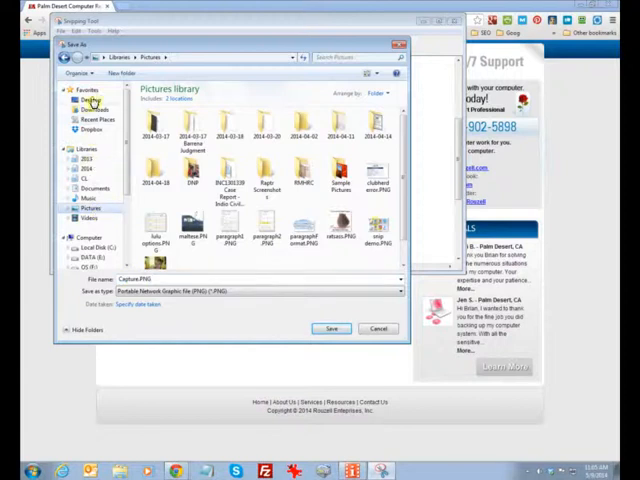
Step: Replace the default file name with 'snag' and save the capture as PNG
click(92, 100)
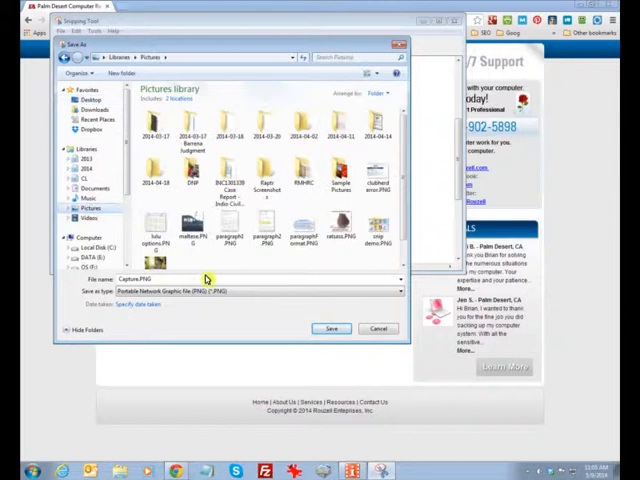
triple_click(160, 278)
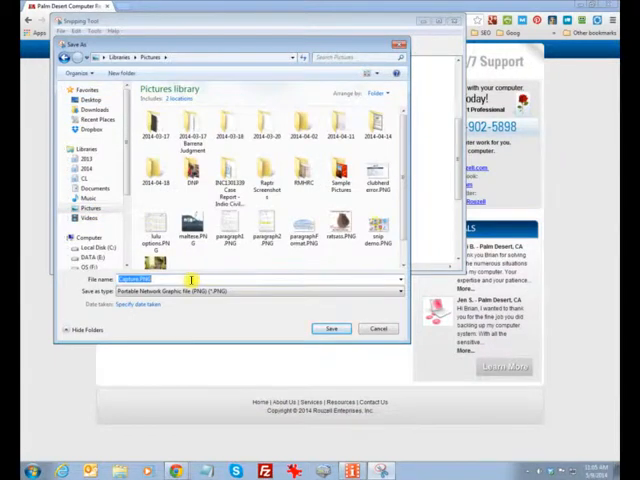
text(snag)
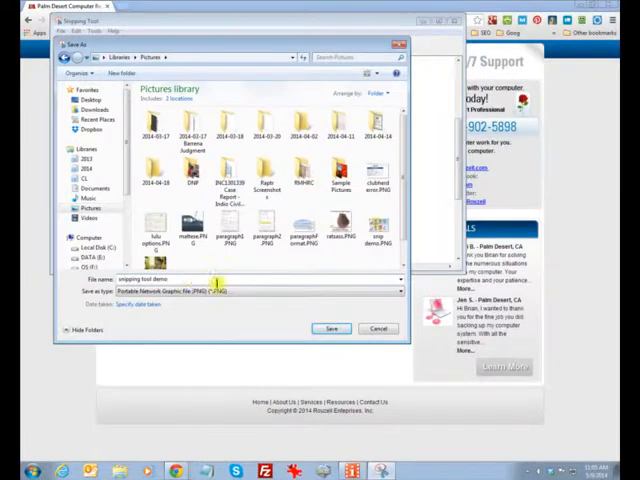
click(331, 328)
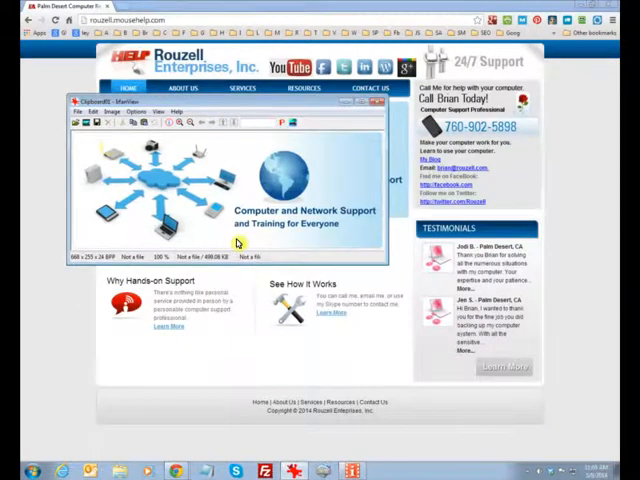
mouse_move(200, 150)
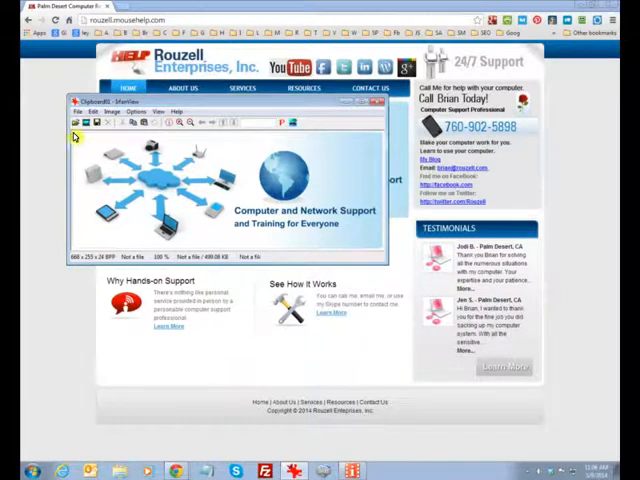
Step: Select just the network illustration for cropping, then reposition the IrfanView window
drag(80, 135, 185, 228)
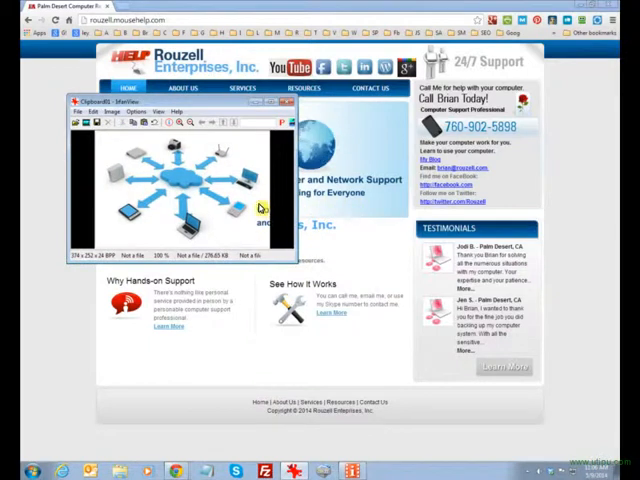
mouse_move(218, 231)
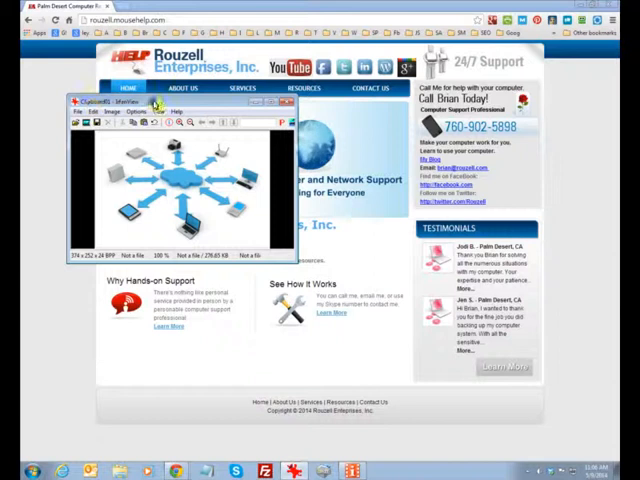
drag(155, 100, 168, 117)
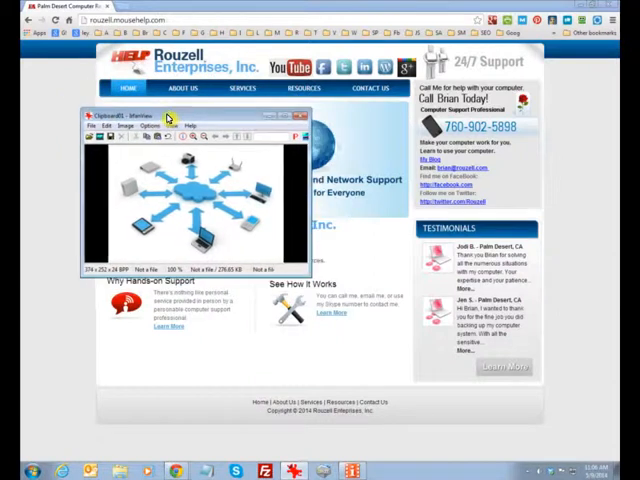
Step: Close the edited image in IrfanView and relaunch Snipping Tool from the taskbar
click(302, 115)
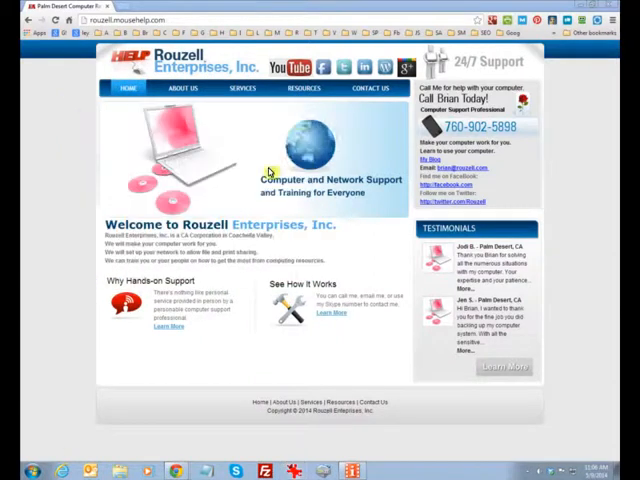
click(12, 470)
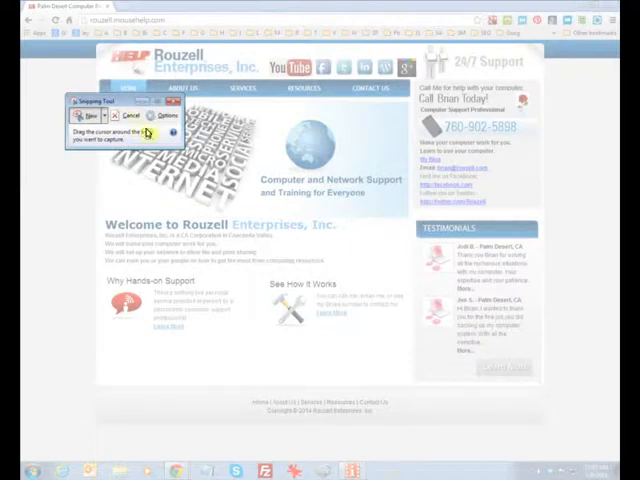
mouse_move(147, 240)
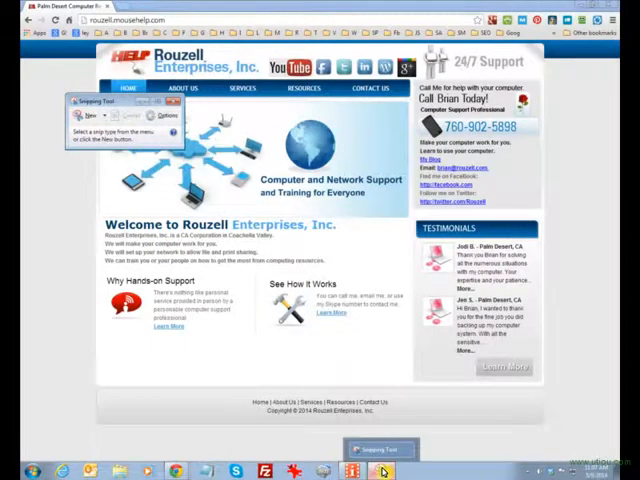
right_click(381, 470)
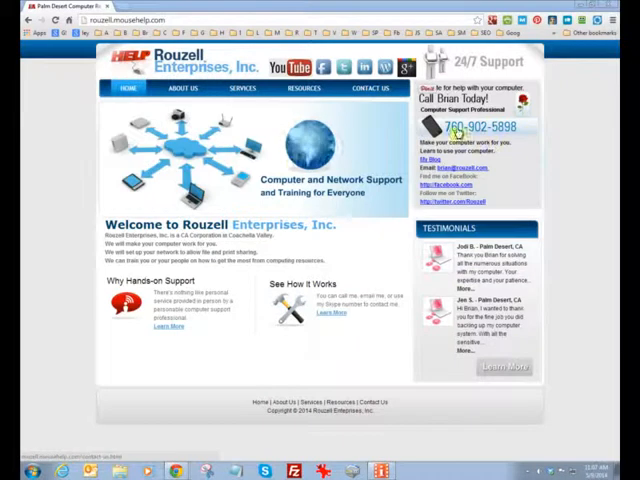
mouse_move(60, 280)
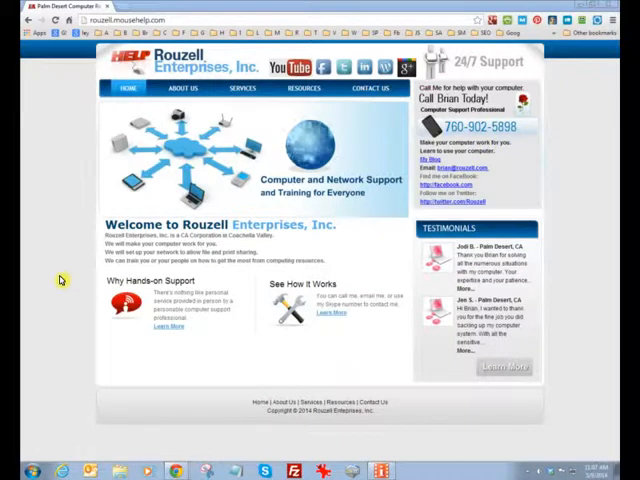